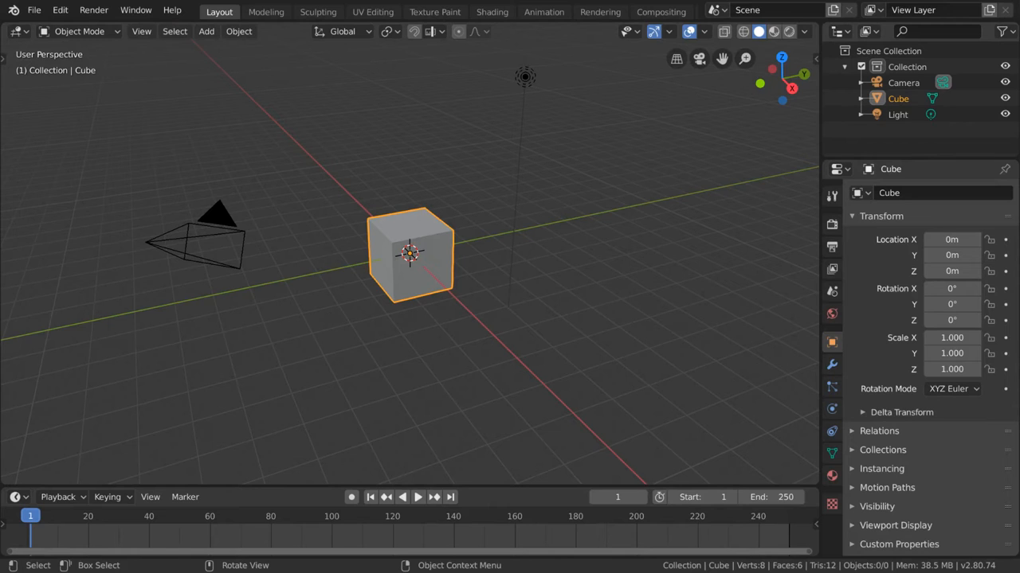
mouse_move(386, 180)
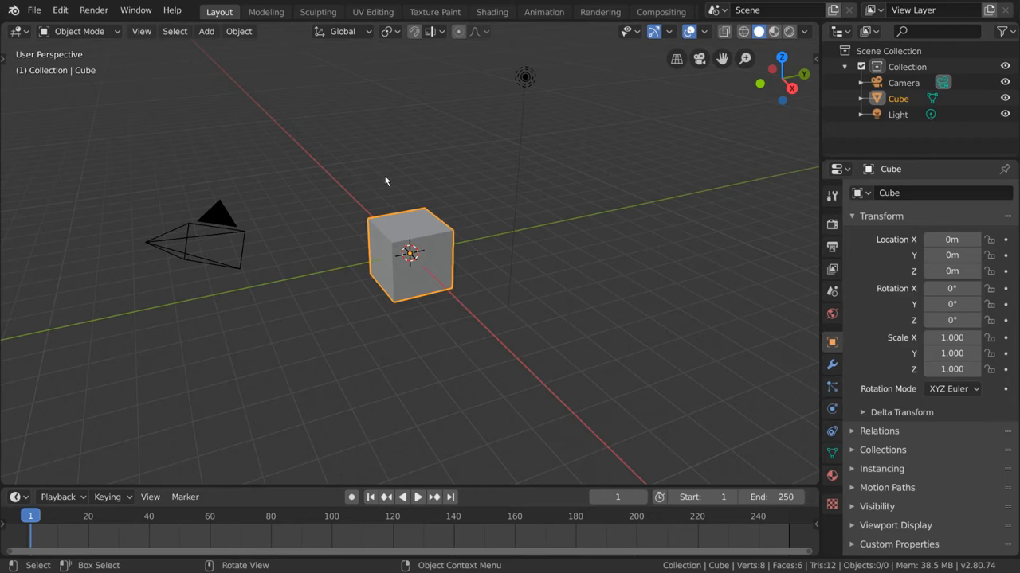
mouse_move(359, 279)
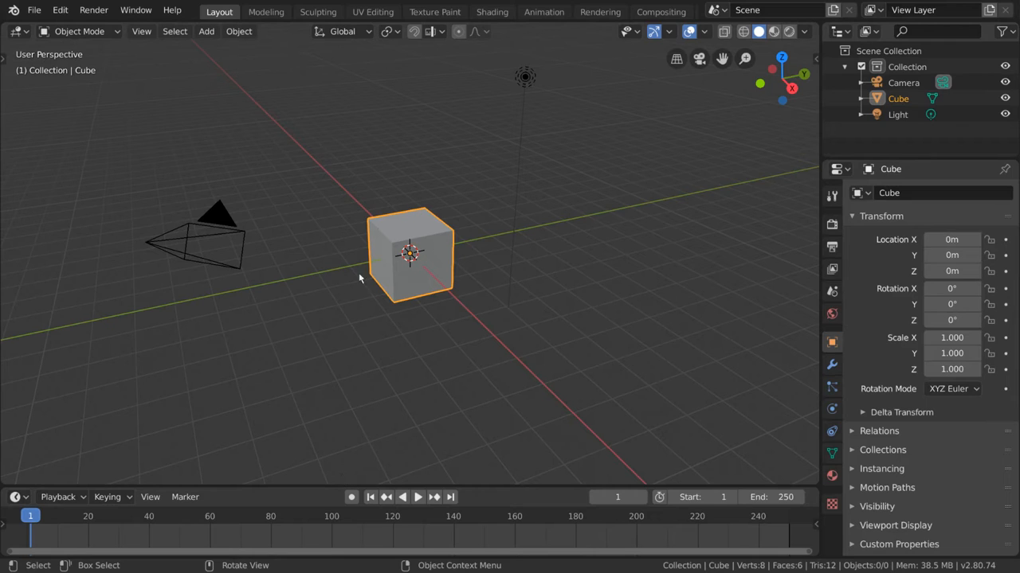
mouse_move(392, 360)
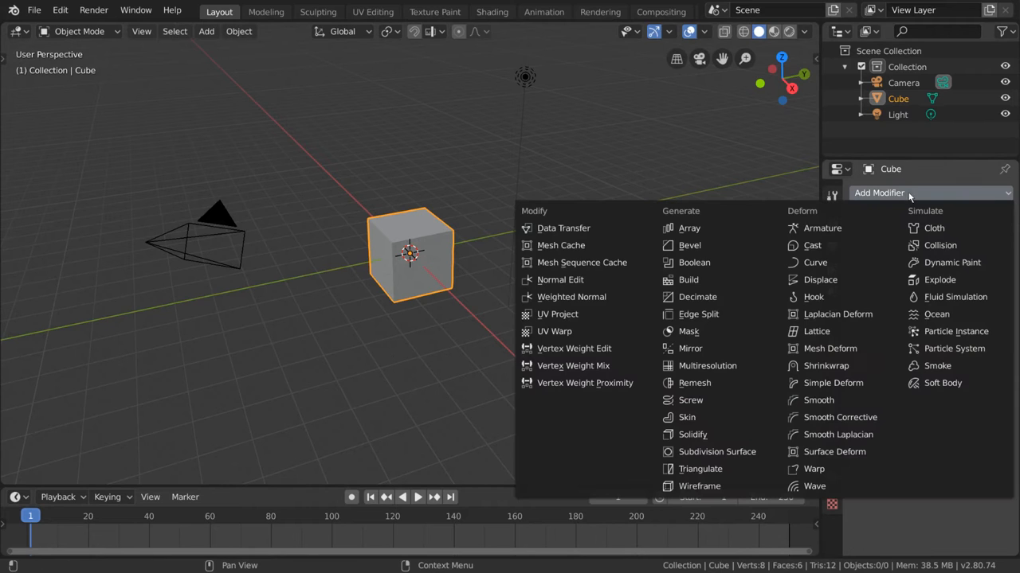
- Add a Bevel modifier to the default cube, then delete it again
click(688, 245)
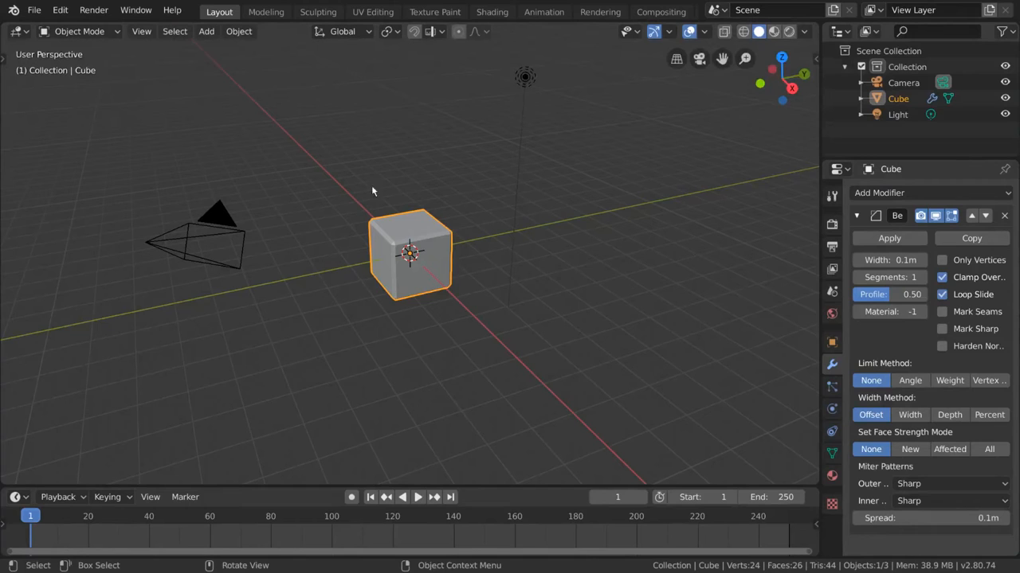
mouse_move(472, 207)
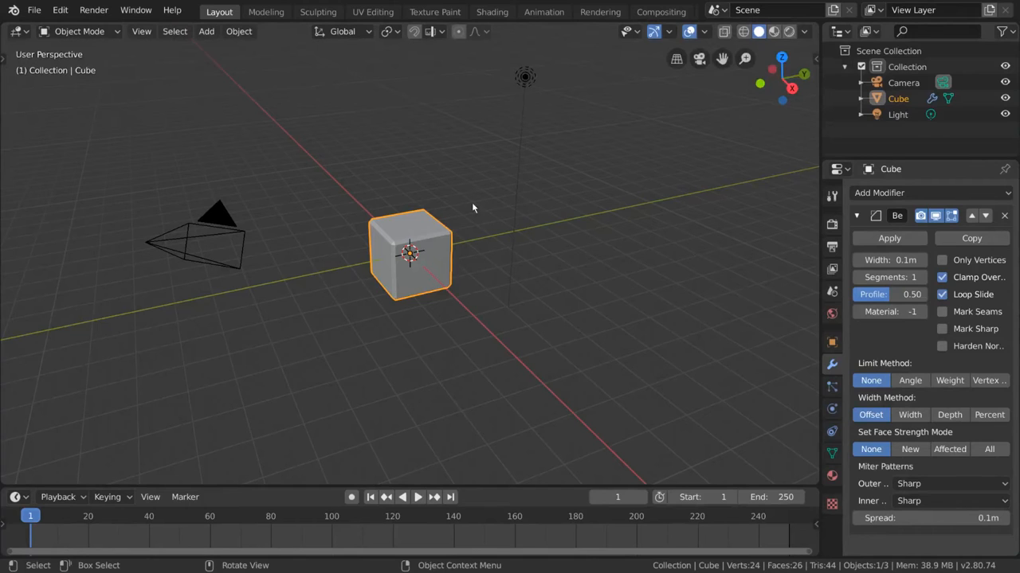
click(1005, 216)
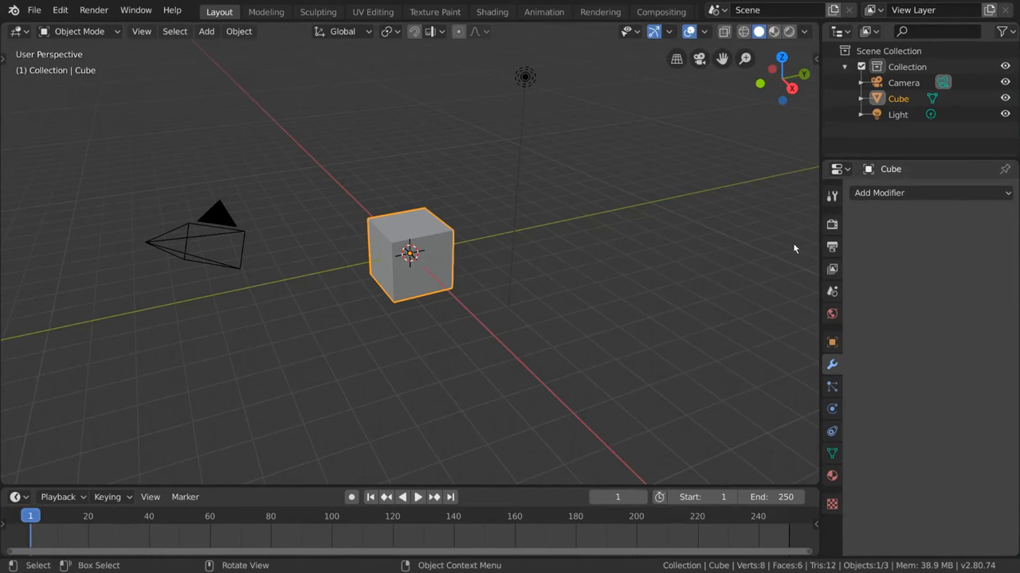
mouse_move(326, 144)
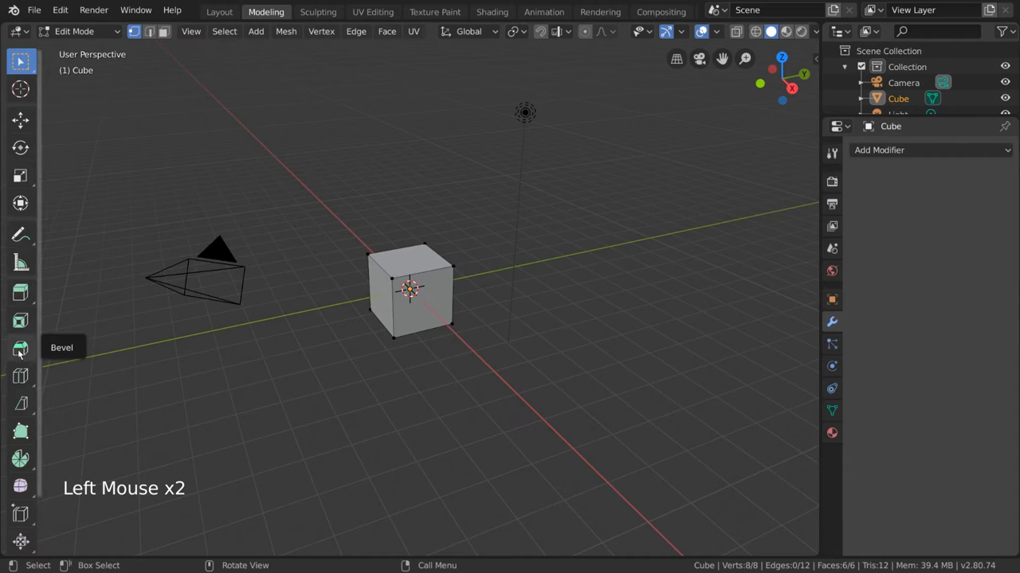
- Select all cube edges and bevel them with the Bevel tool, undoing and redoing once
click(20, 348)
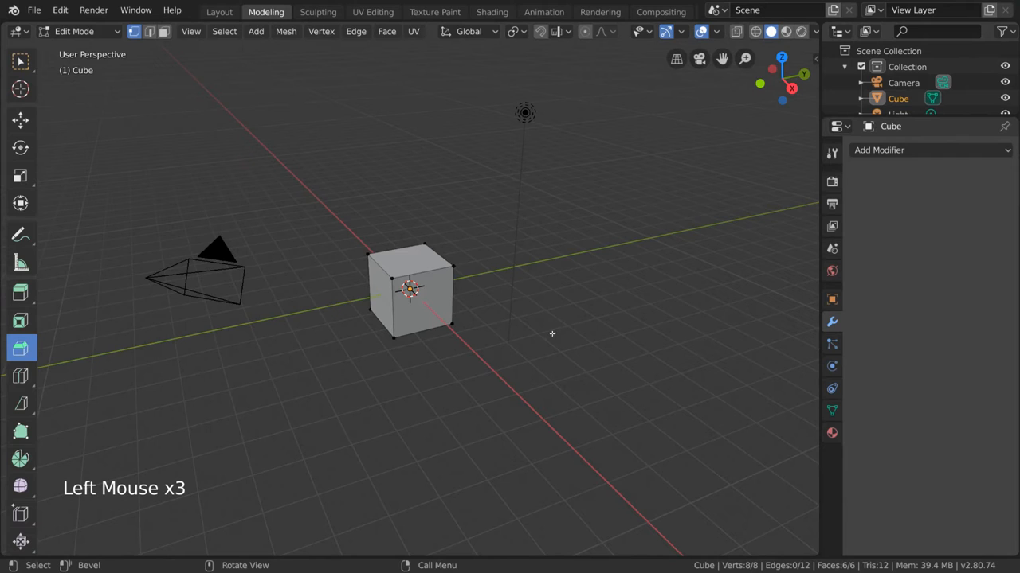
key(a)
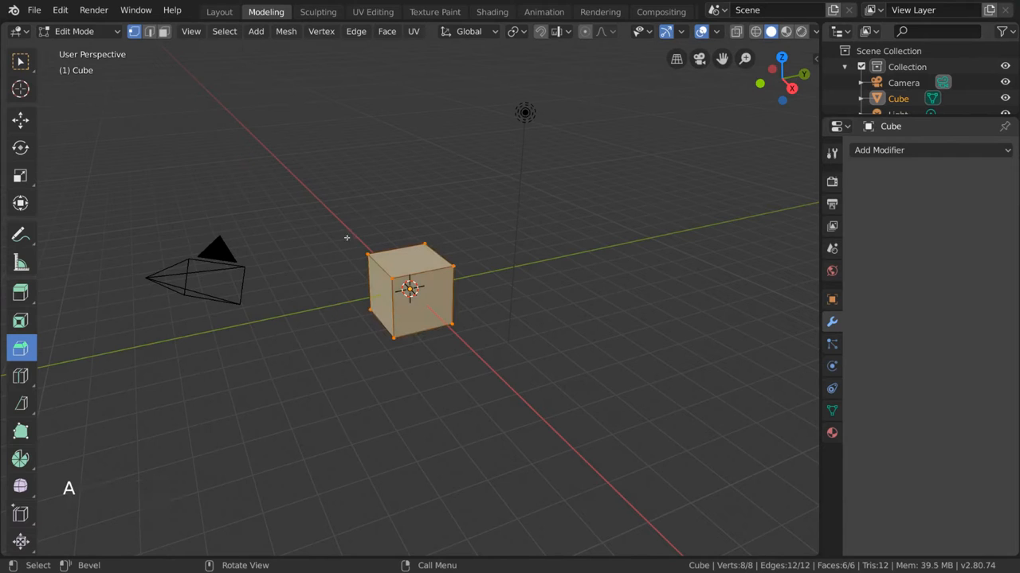
mouse_move(551, 224)
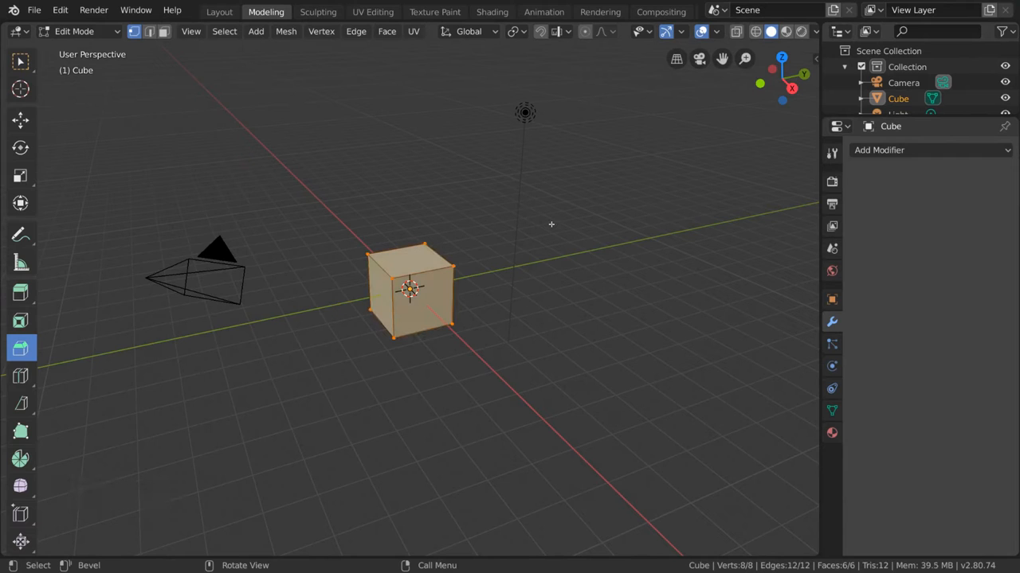
click(555, 225)
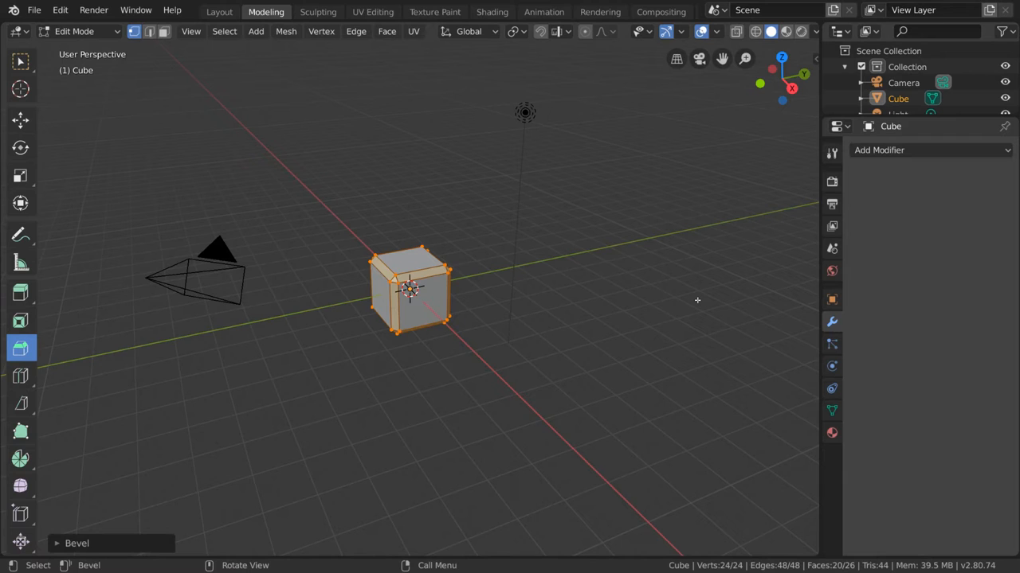
key(ctrl+z)
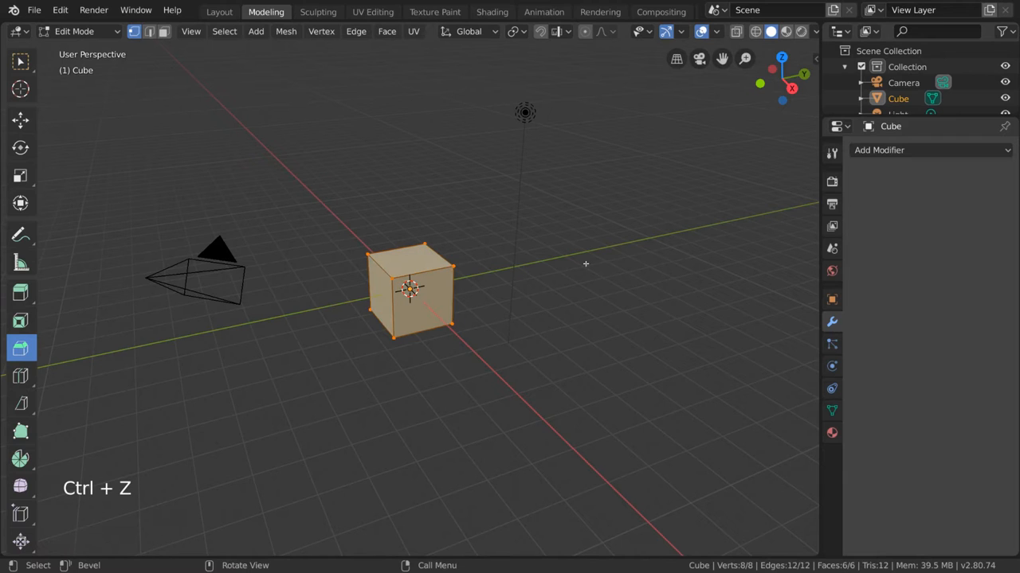
key(ctrl+z)
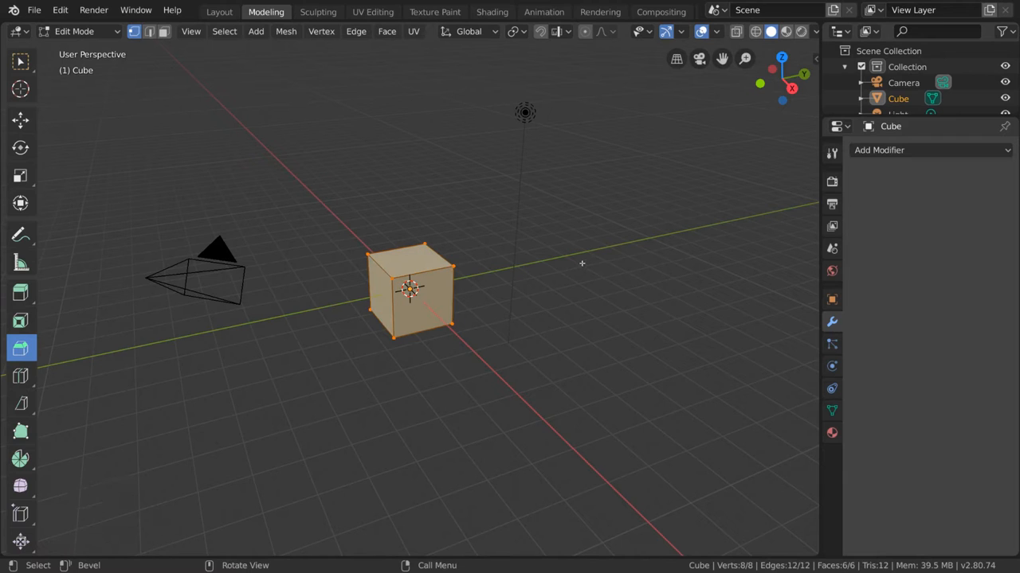
key(ctrl+b)
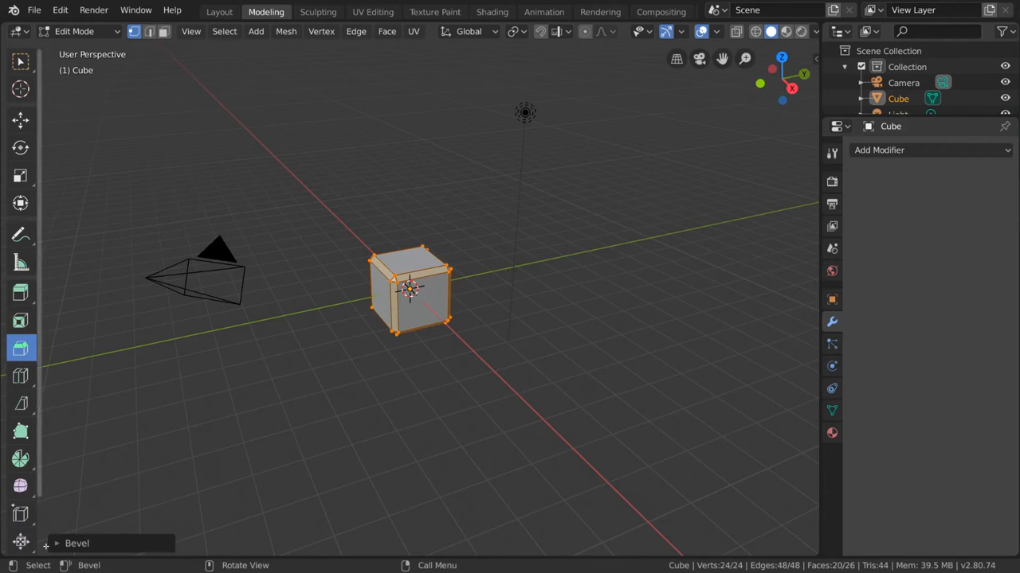
- In the bevel operator panel, keep Offset width type, set 3 segments, and widen to 0.249 m
click(56, 274)
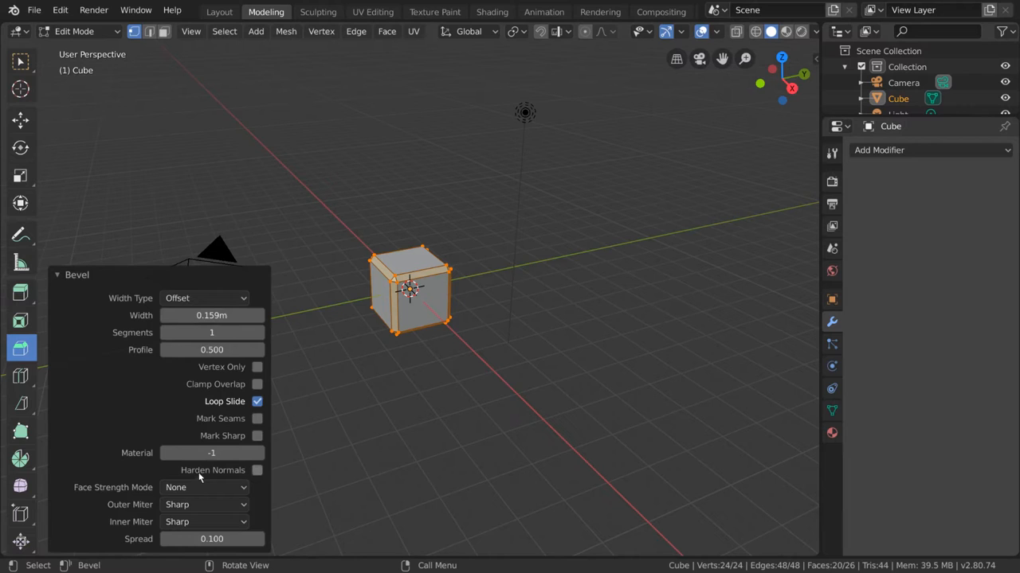
mouse_move(204, 298)
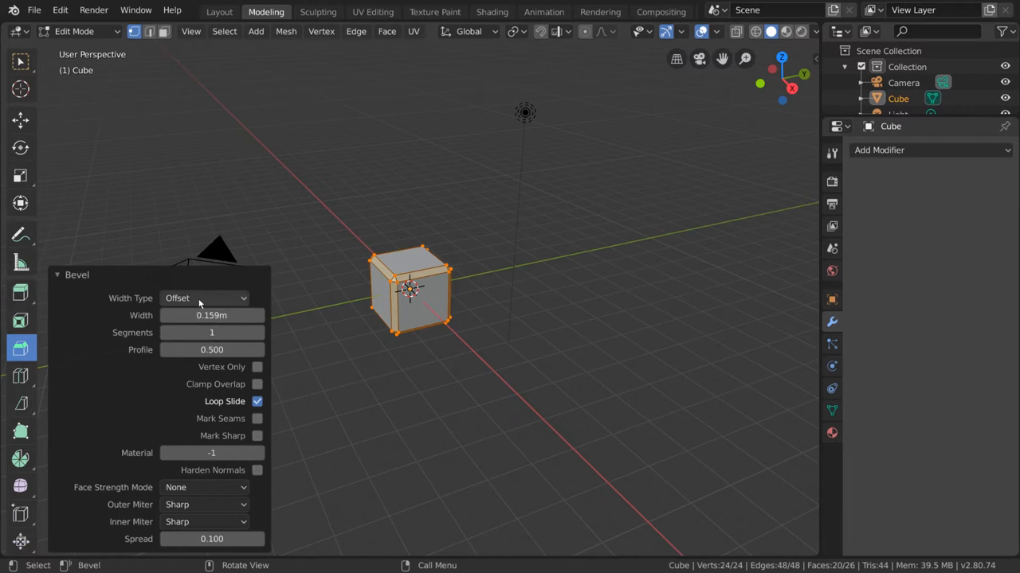
click(203, 298)
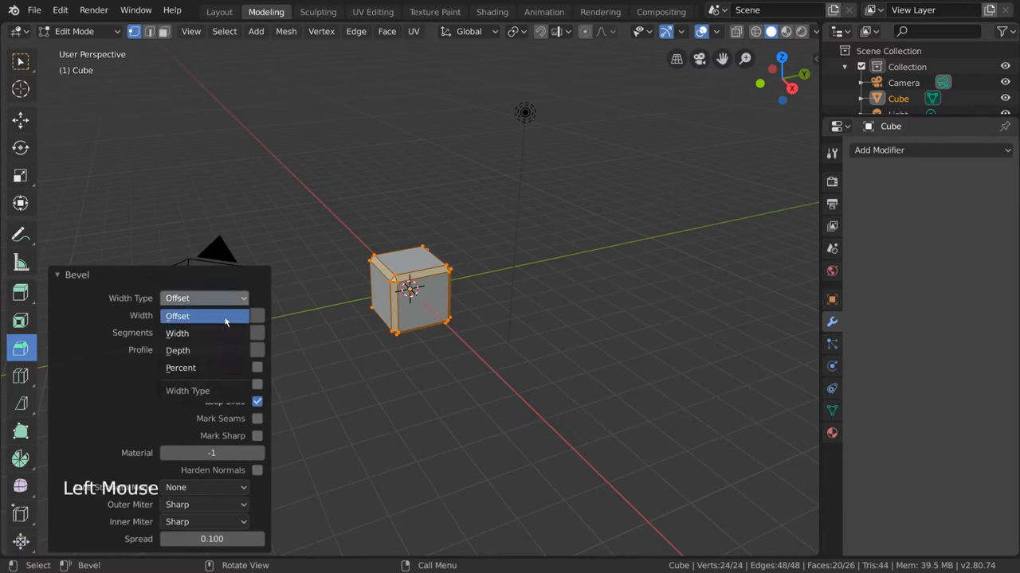
click(180, 368)
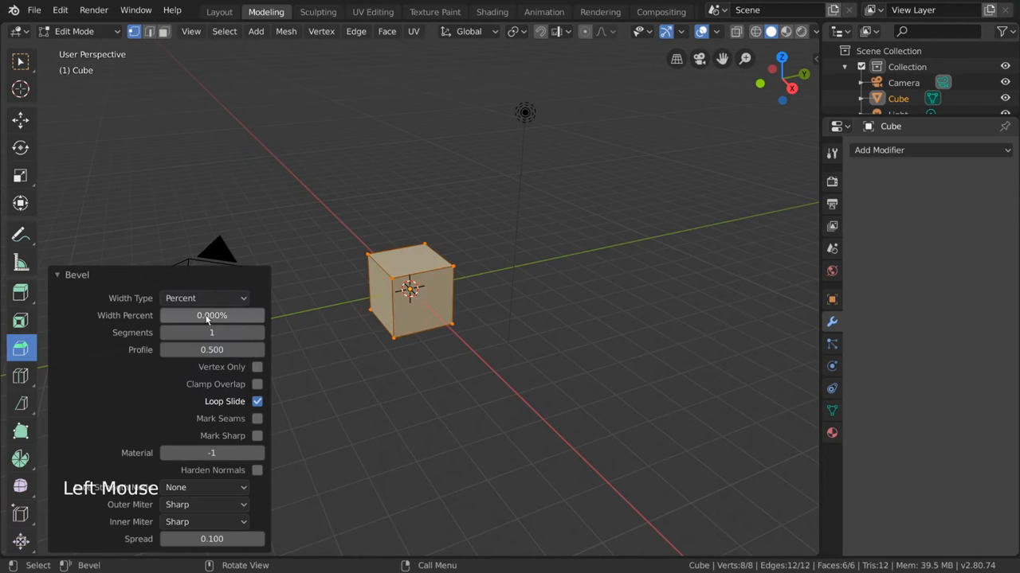
click(204, 298)
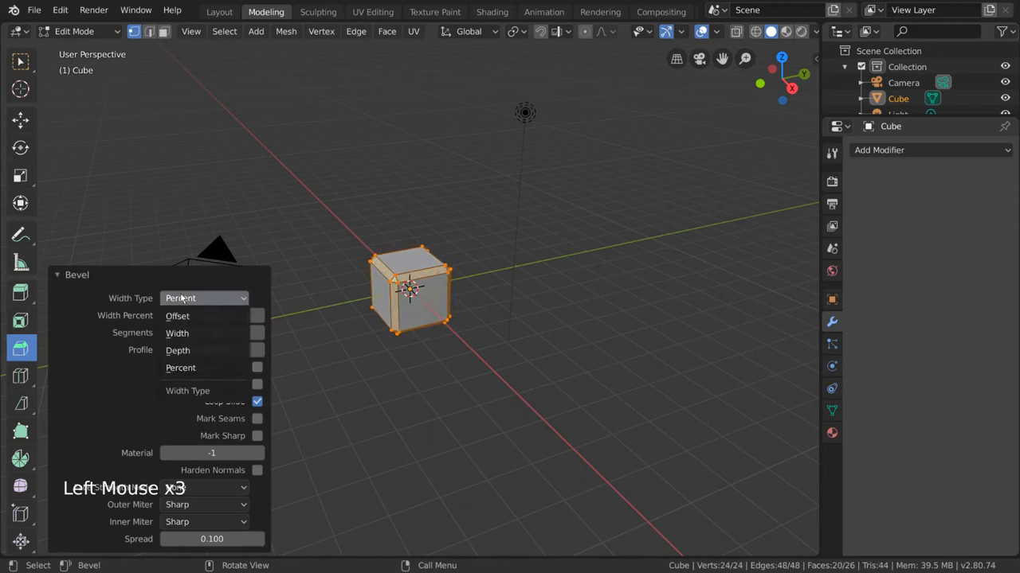
click(178, 315)
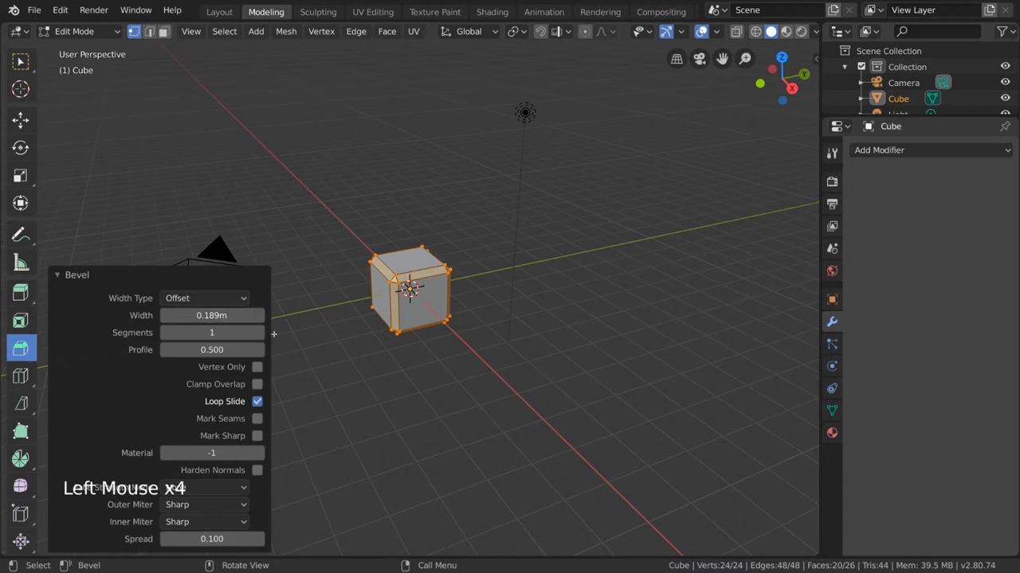
click(259, 332)
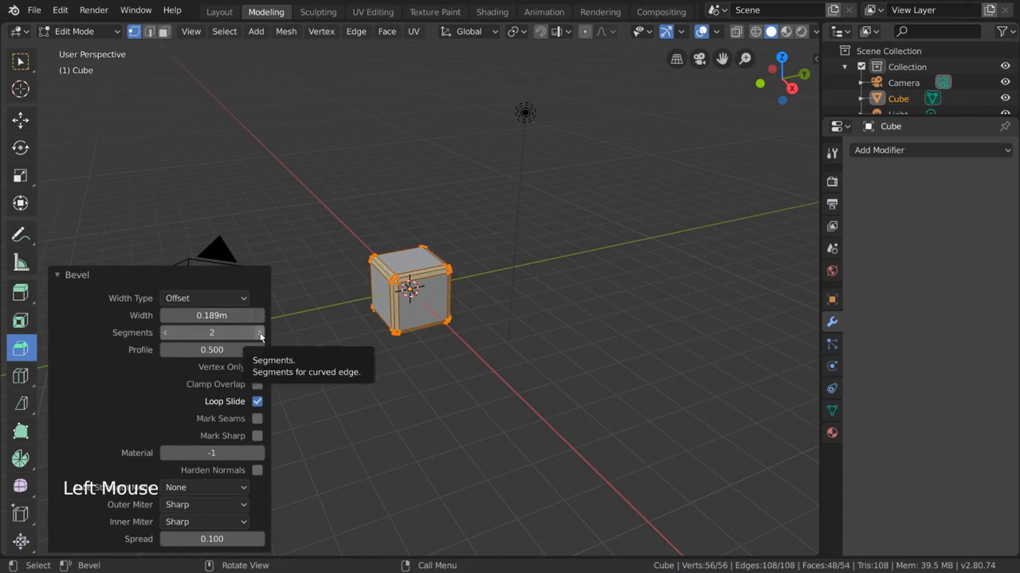
click(258, 333)
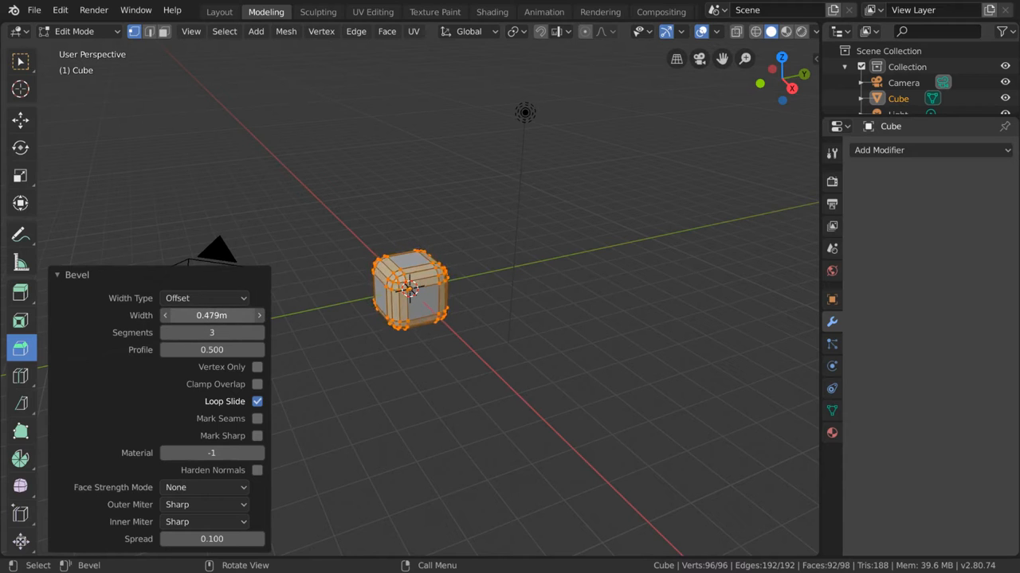
drag(239, 314, 159, 315)
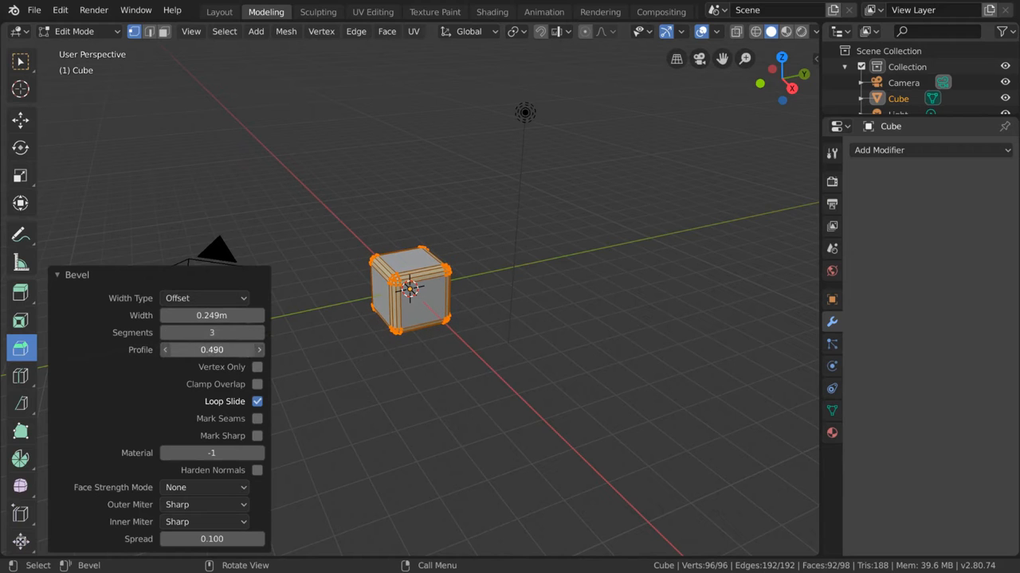
- Try a Vertex Only bevel with 1 then 3 segments, then undo to the 8-vertex cube
click(257, 367)
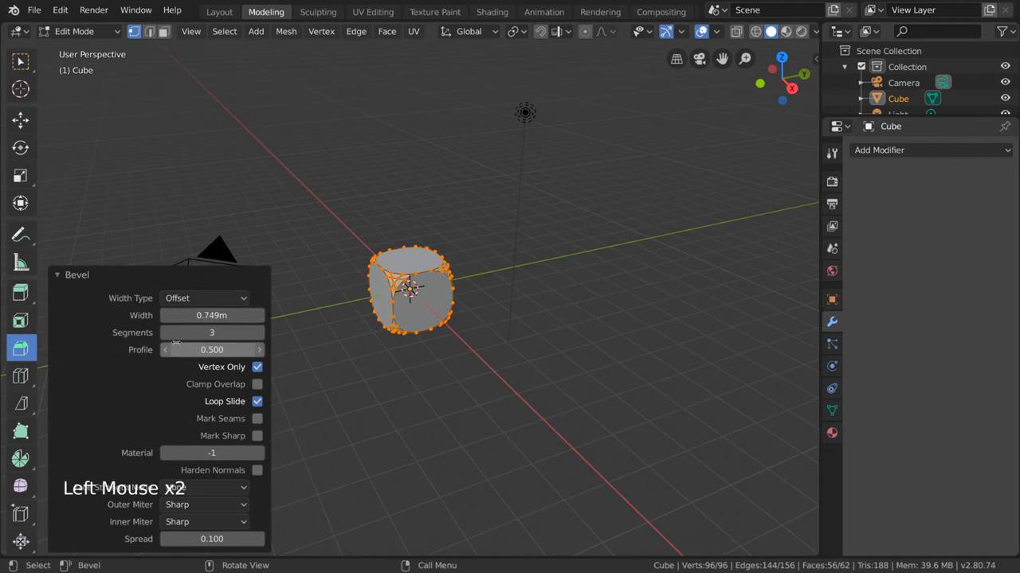
click(167, 332)
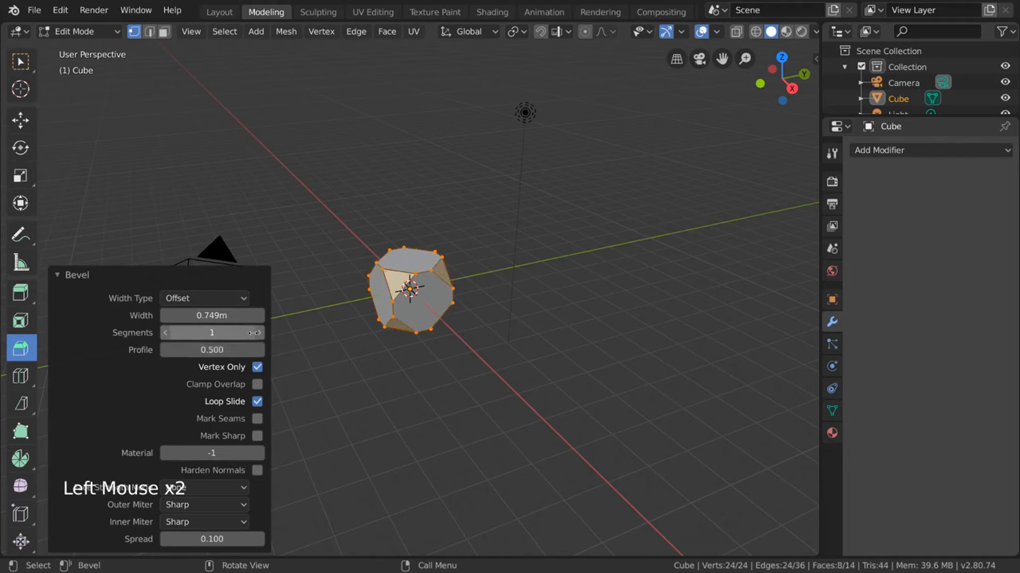
click(257, 332)
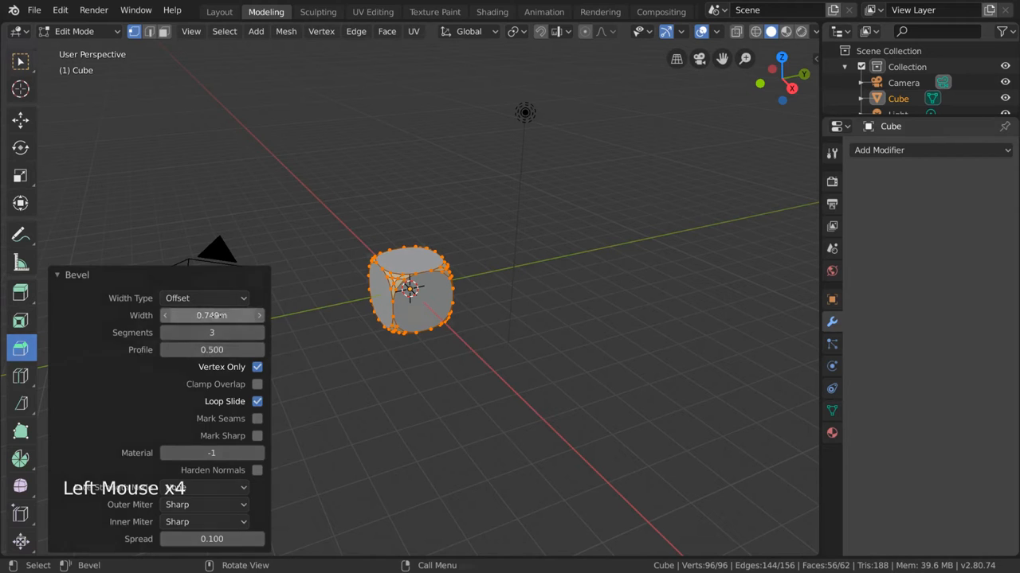
key(ctrl+z)
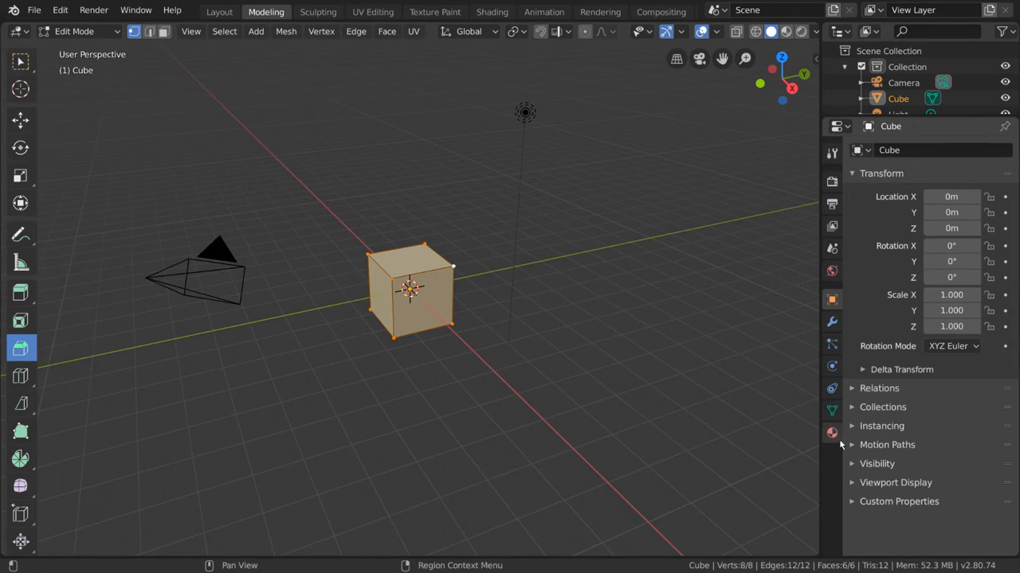
- Add a slot with new Material.001 coloured red, then set Material.002's base colour
click(832, 433)
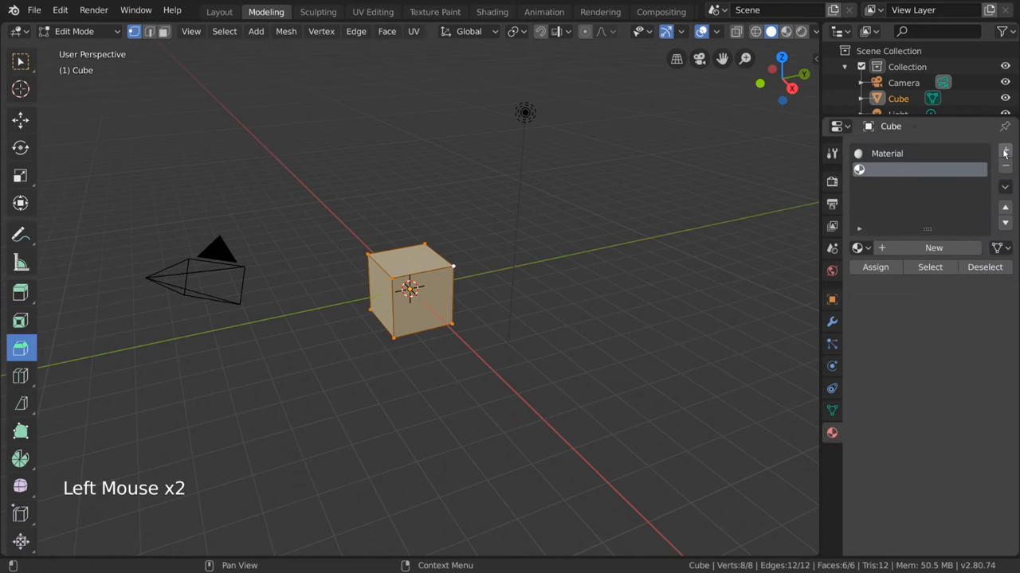
click(1004, 150)
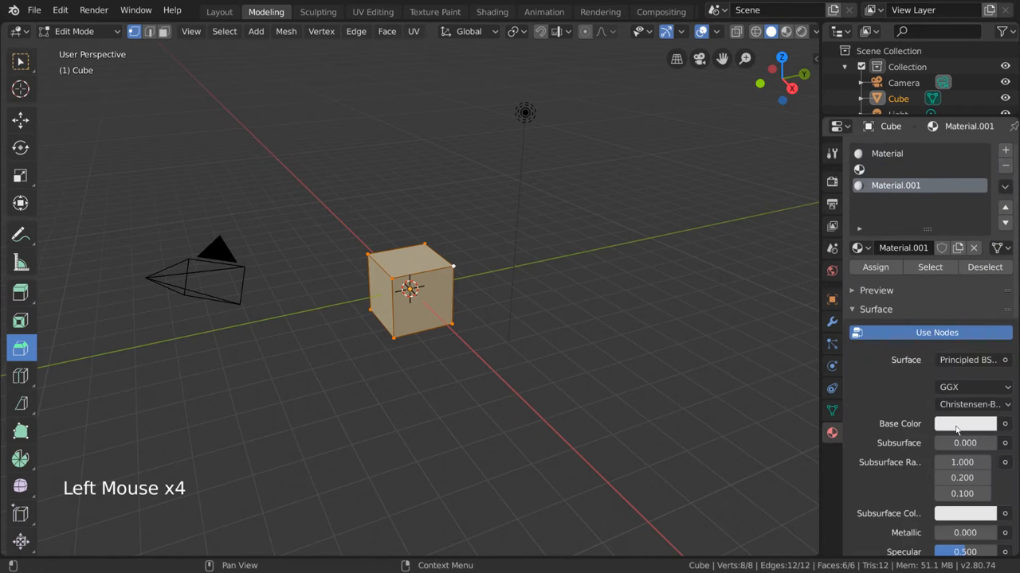
click(964, 423)
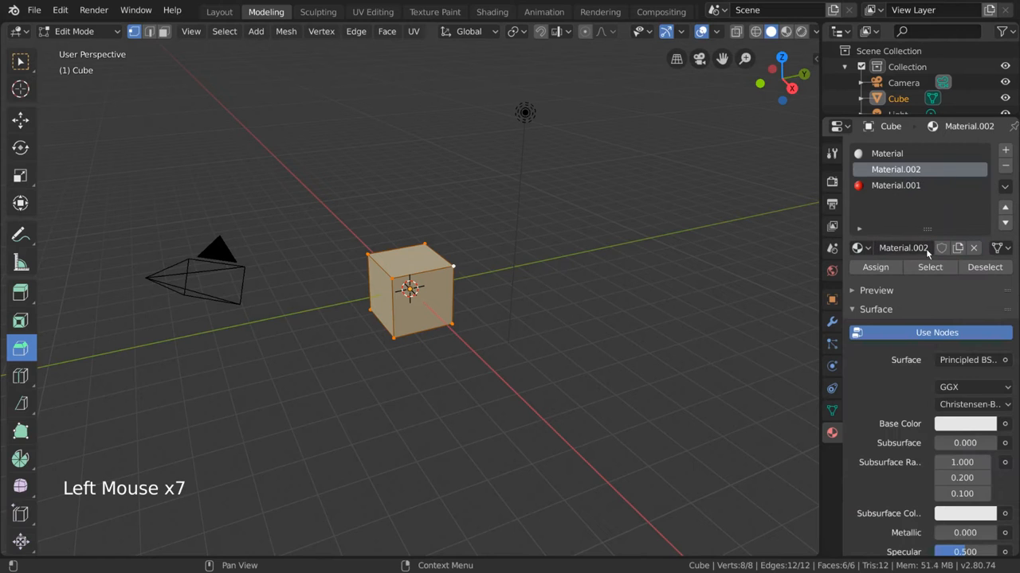
click(964, 423)
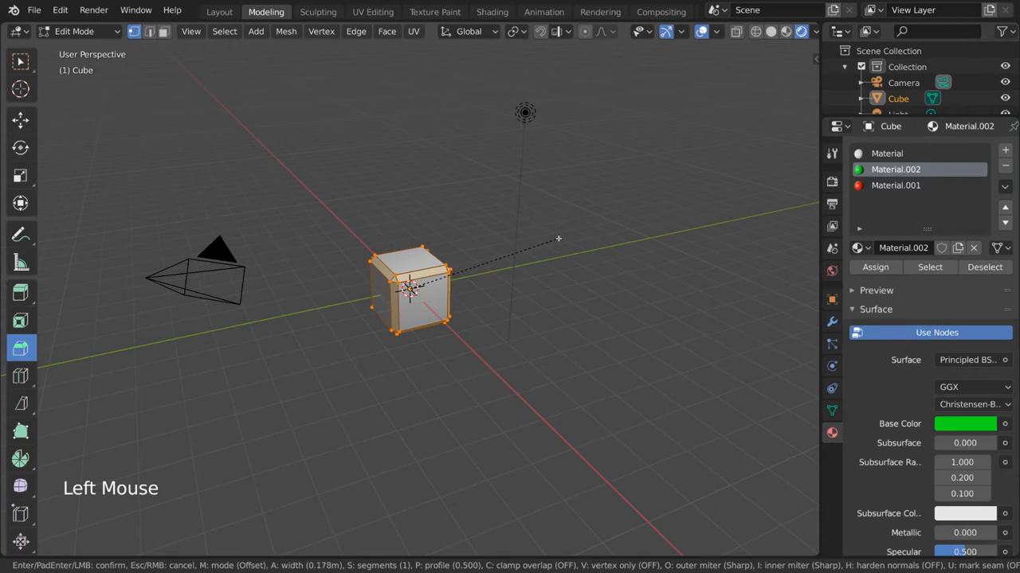
- Confirm the one-segment edge bevel and change the Material field for the bevel faces
click(408, 291)
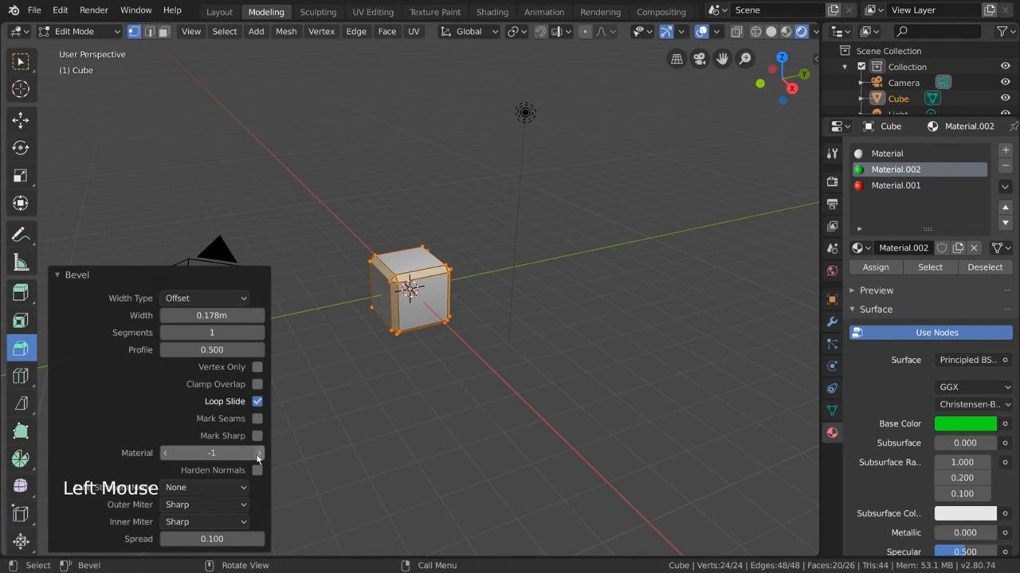
click(259, 452)
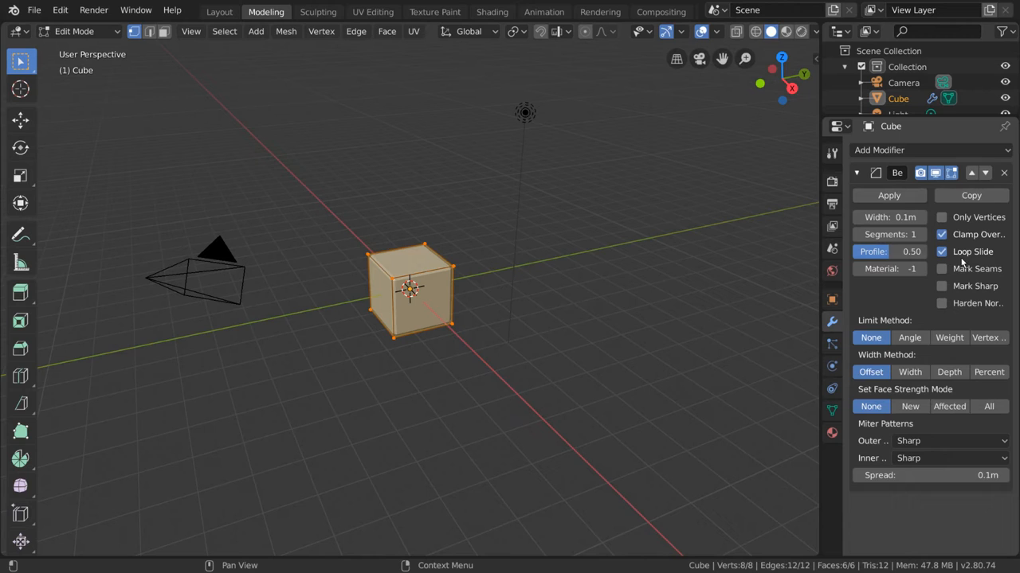
mouse_move(933, 301)
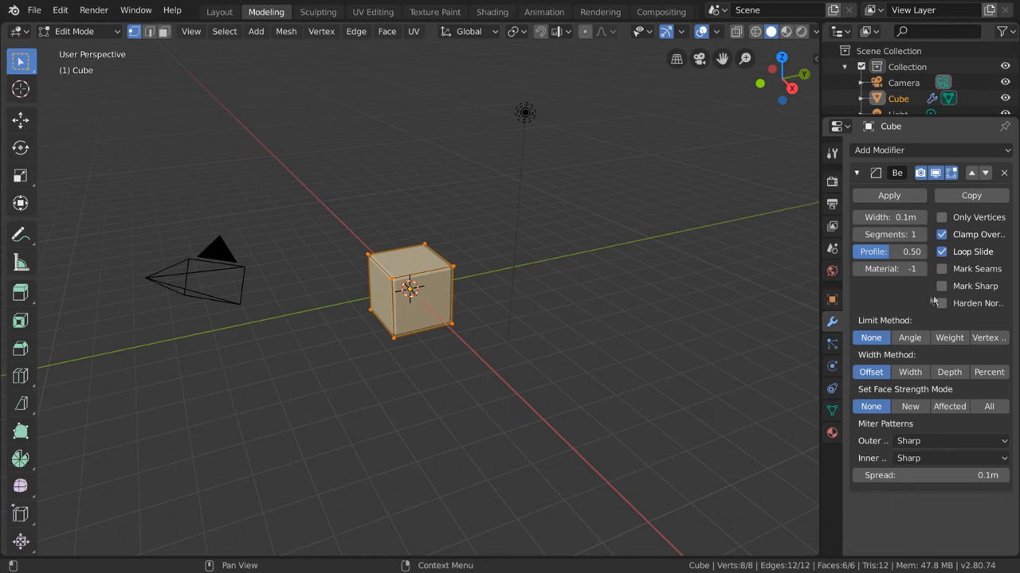
mouse_move(546, 313)
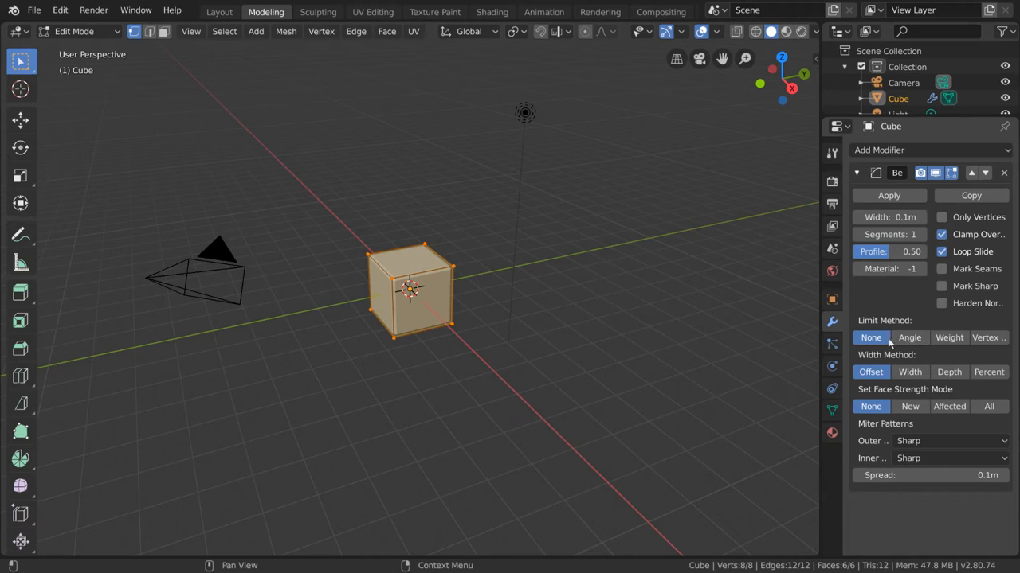
- Set the Bevel modifier's Limit Method to Angle (30°), after briefly trying Vertex Group
click(987, 337)
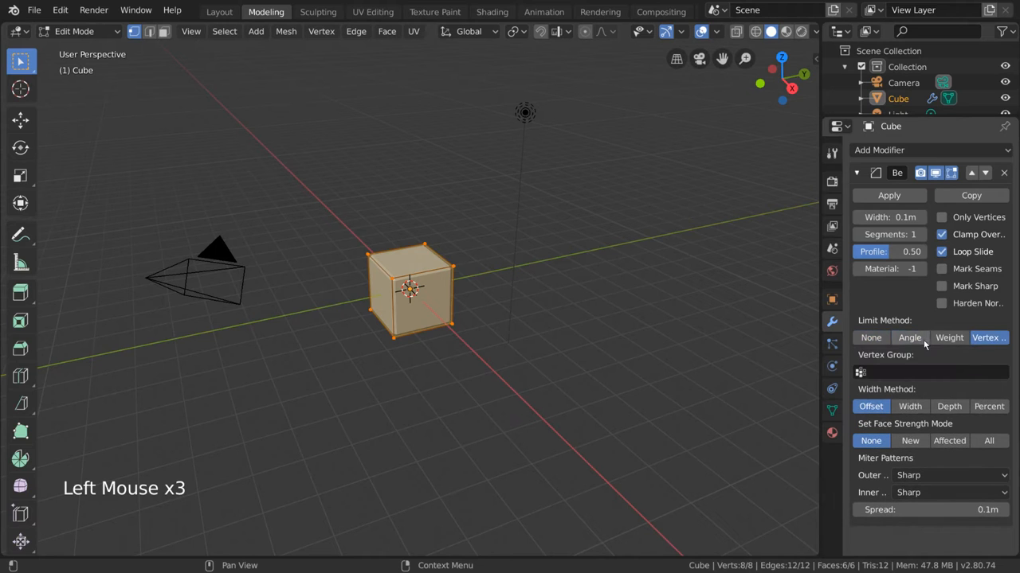
click(909, 337)
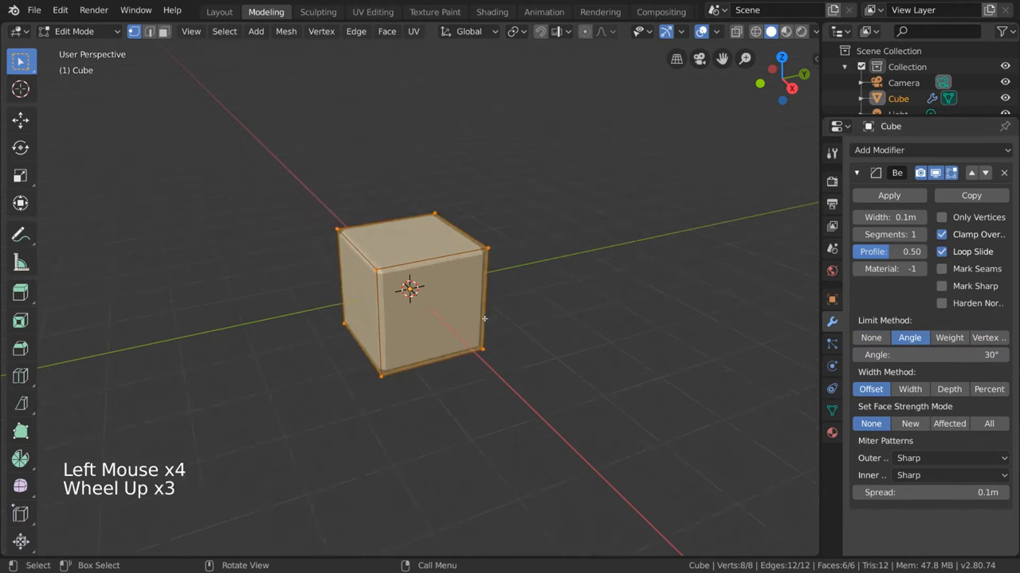
- In Object Mode, switch Limit Method to None then back to Angle at 4.8°
key(Tab)
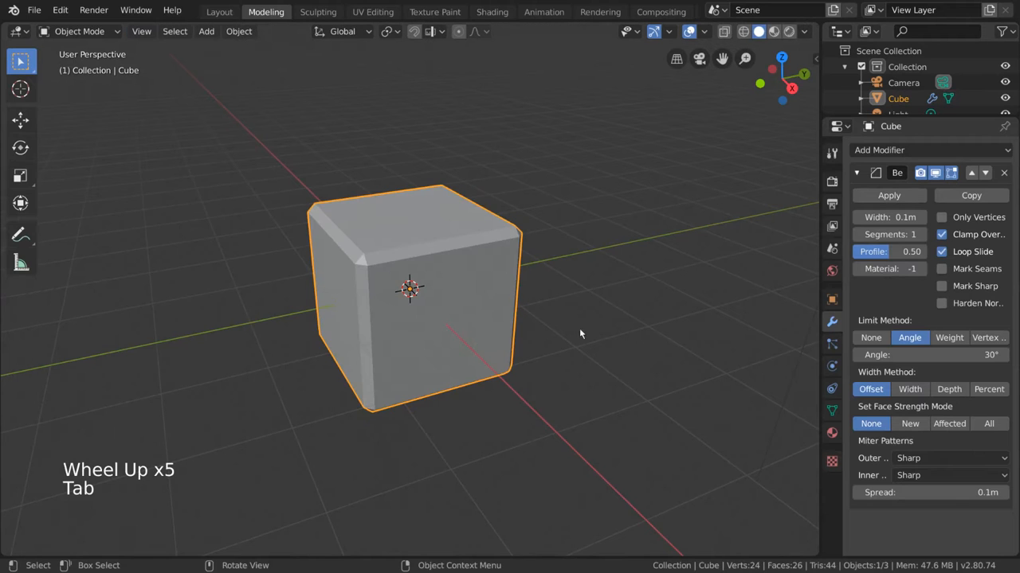
click(871, 337)
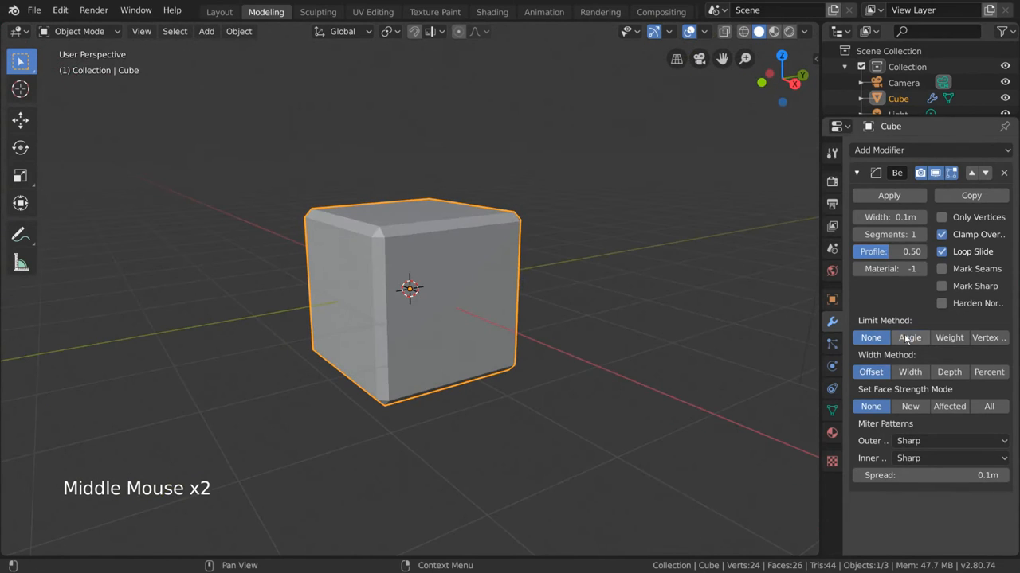
click(909, 337)
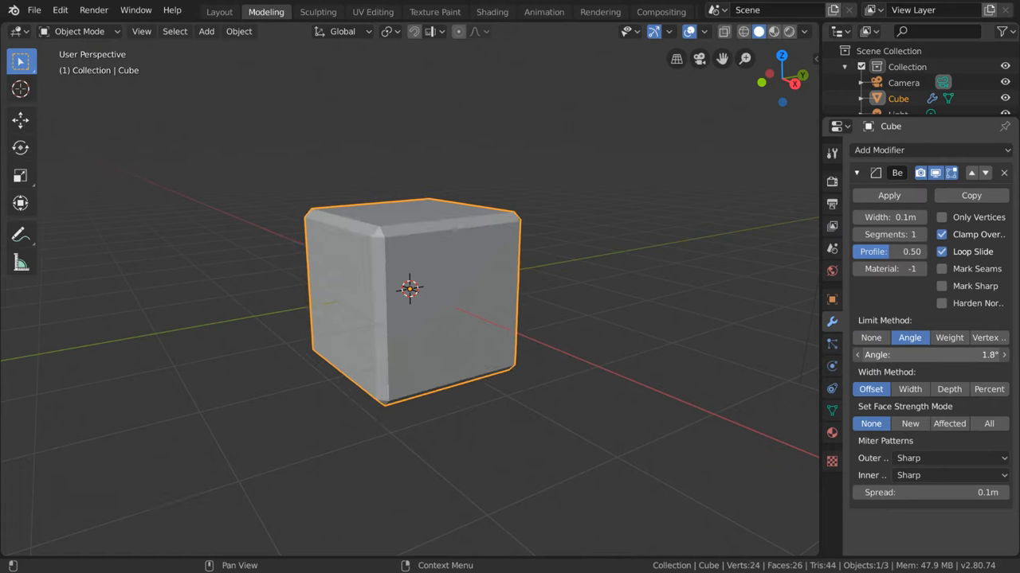
key(Tab)
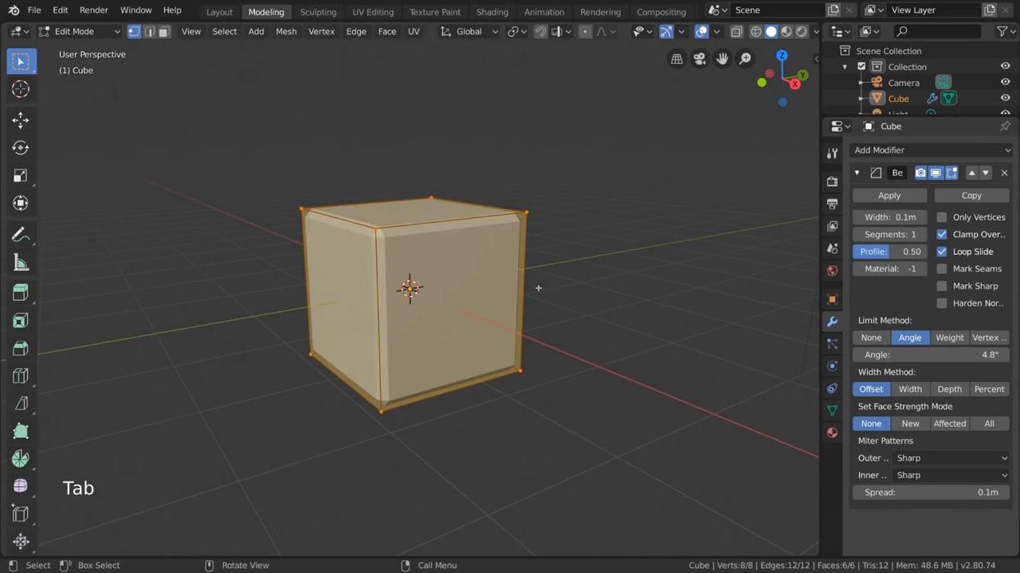
key(Tab)
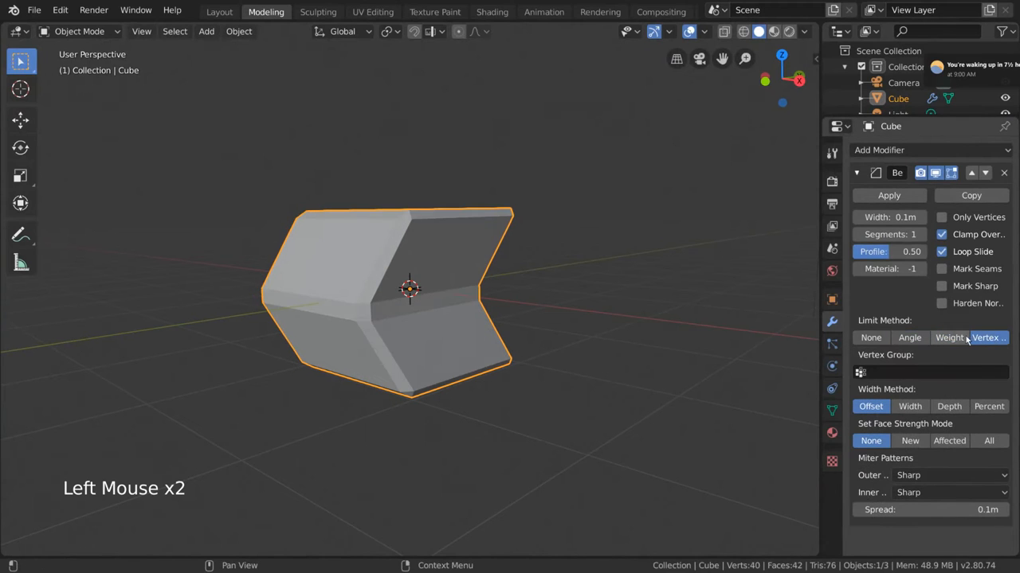
- Briefly try Vertex Group, then limit the chevron mesh's bevel by Angle at 80°
click(988, 337)
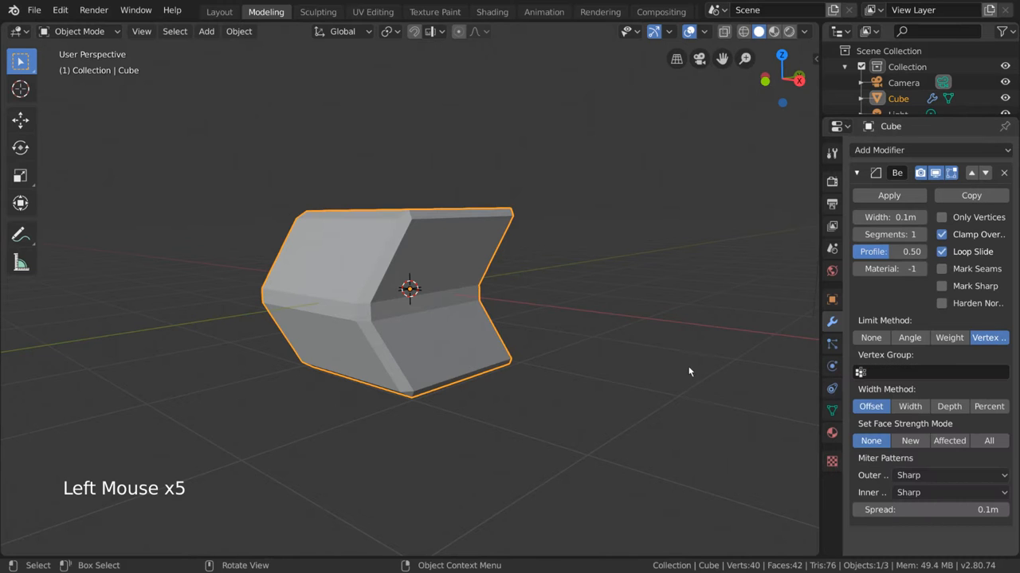
click(909, 337)
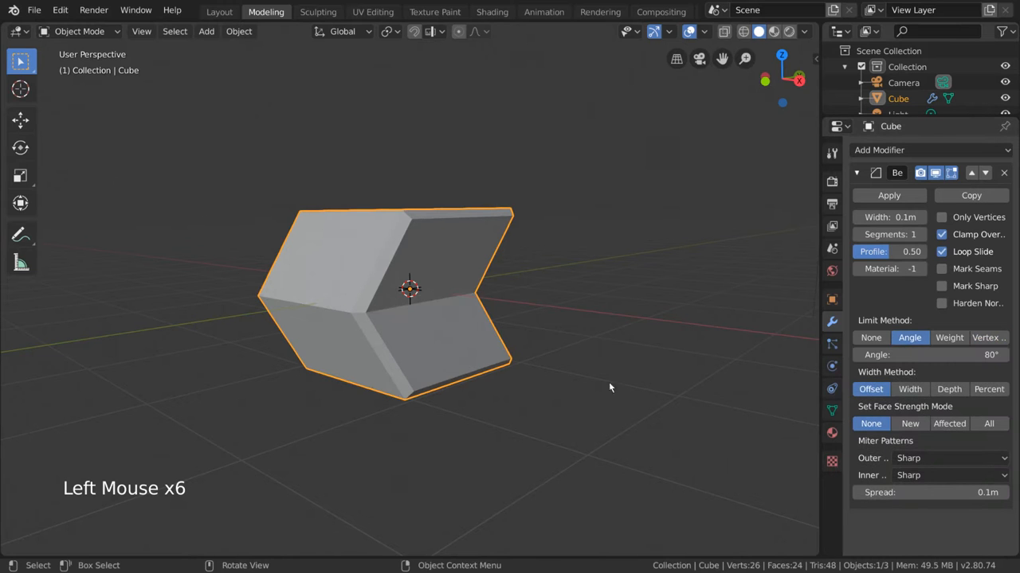